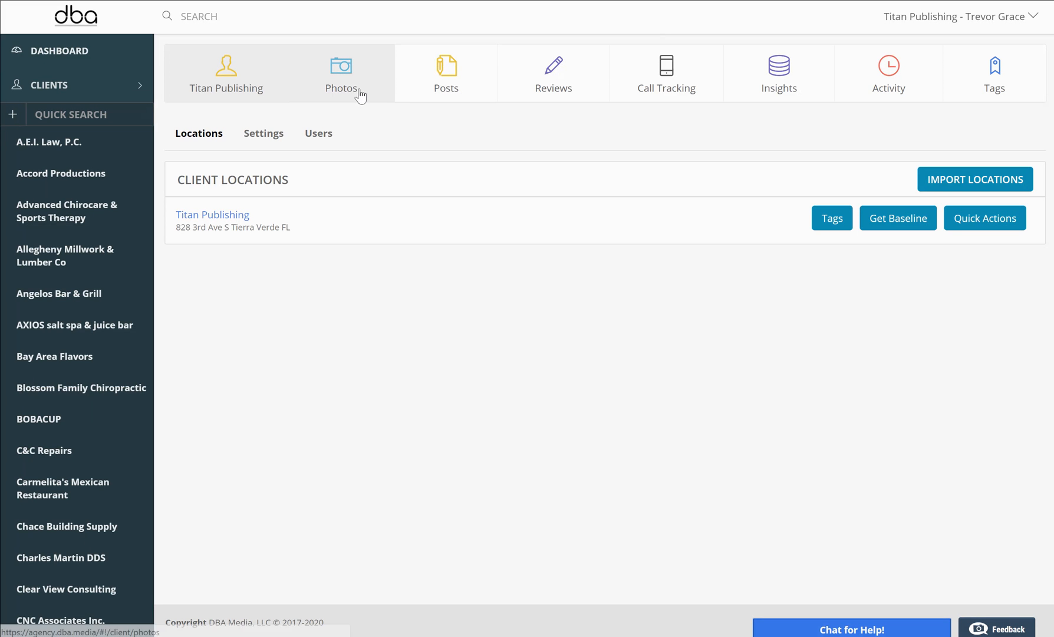
# Show Titan Publishing's photo library with its four optimized, published originals.
pyautogui.click(227, 74)
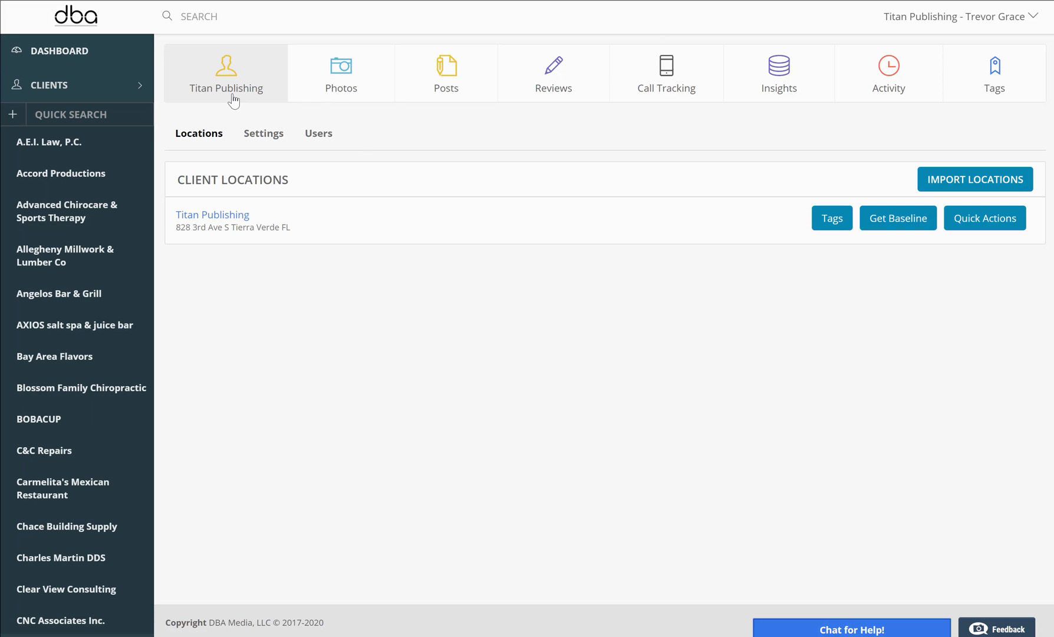
pyautogui.click(341, 74)
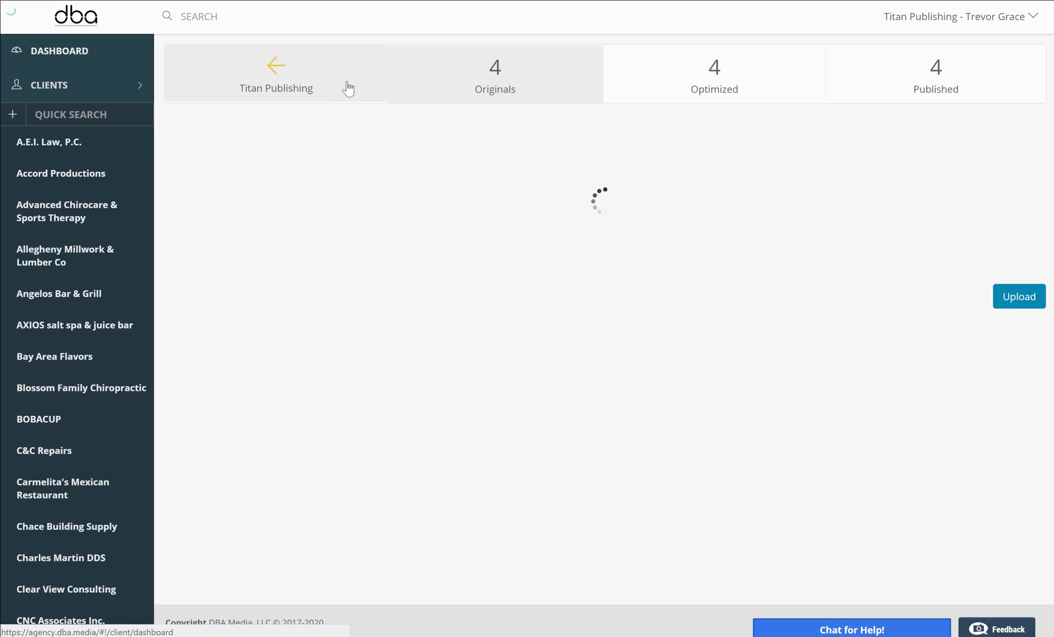
pyautogui.click(495, 75)
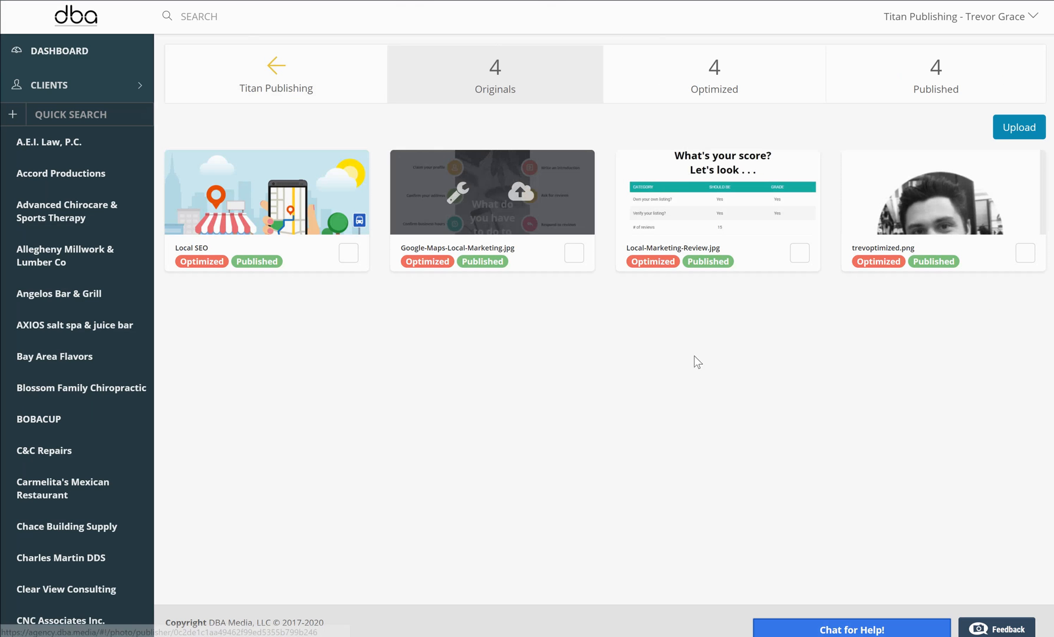
# Upload the night-time photo and save it to the library as a fifth tile.
pyautogui.click(1019, 127)
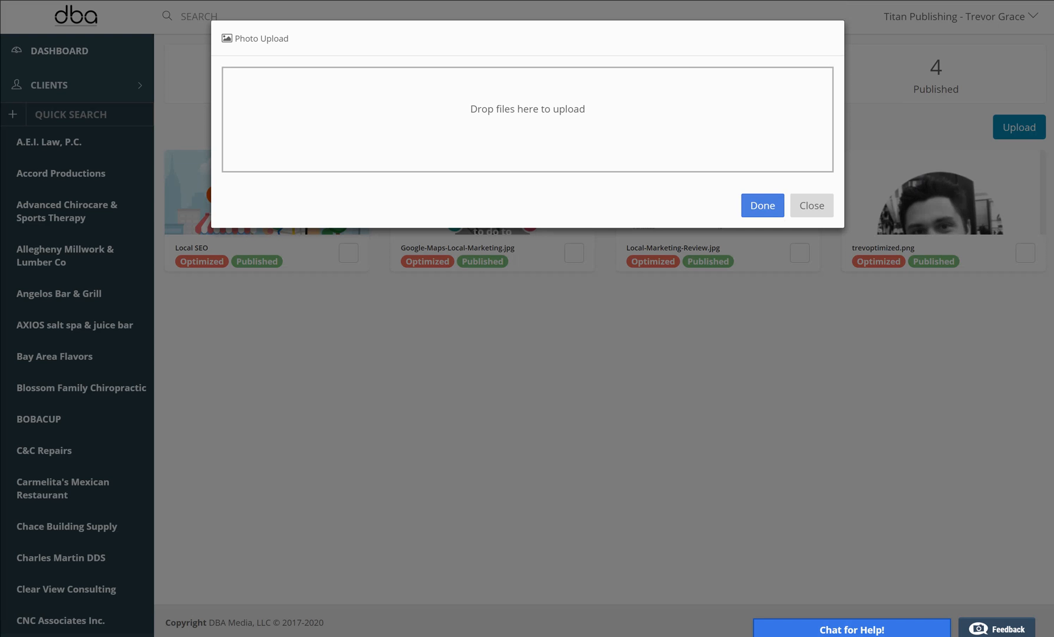
pyautogui.moveTo(564, 142)
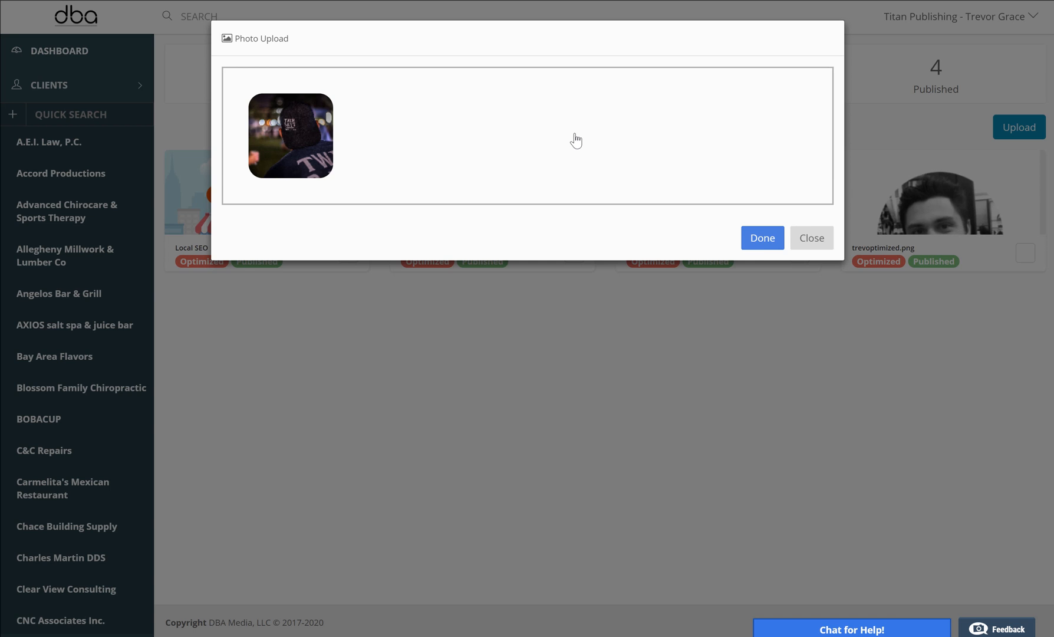
pyautogui.click(762, 237)
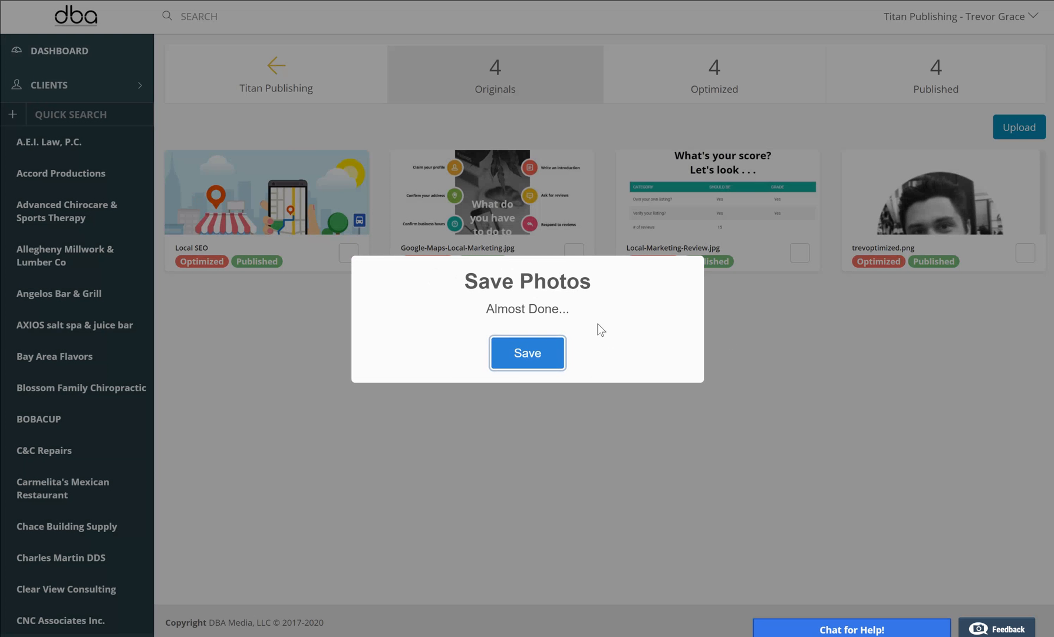
pyautogui.click(527, 353)
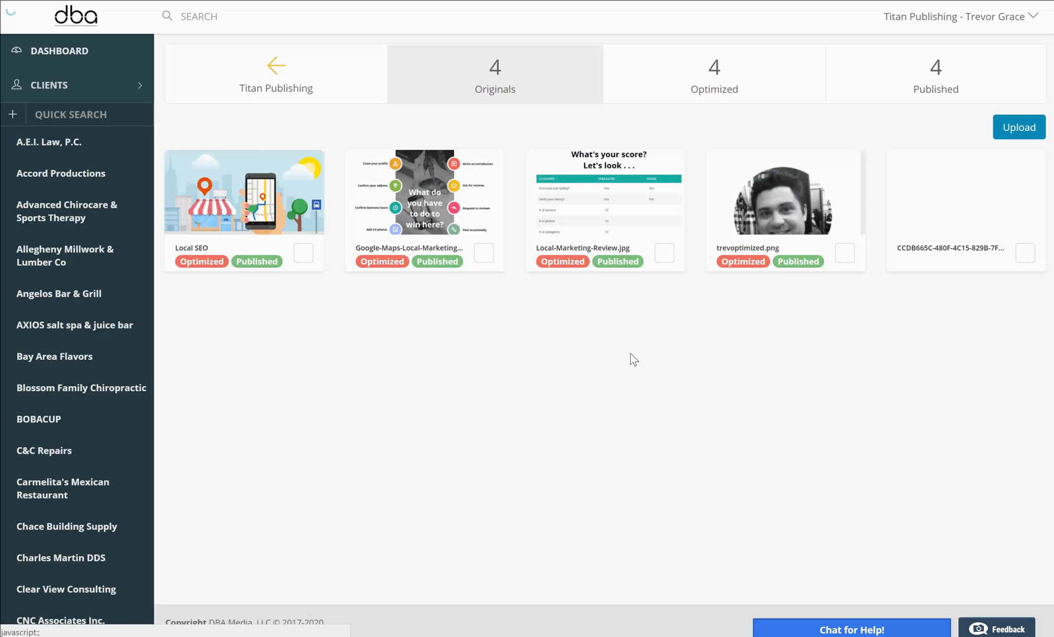
pyautogui.moveTo(966, 193)
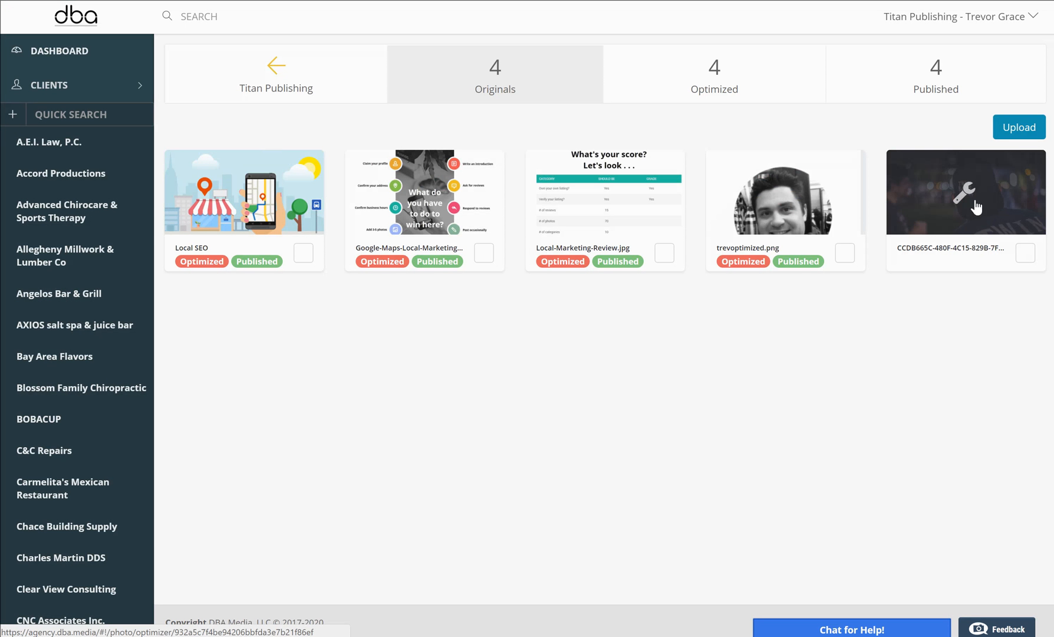
# Enter the title 'Twin Bays Brew and Farms' in the new photo's optimization form.
pyautogui.click(966, 192)
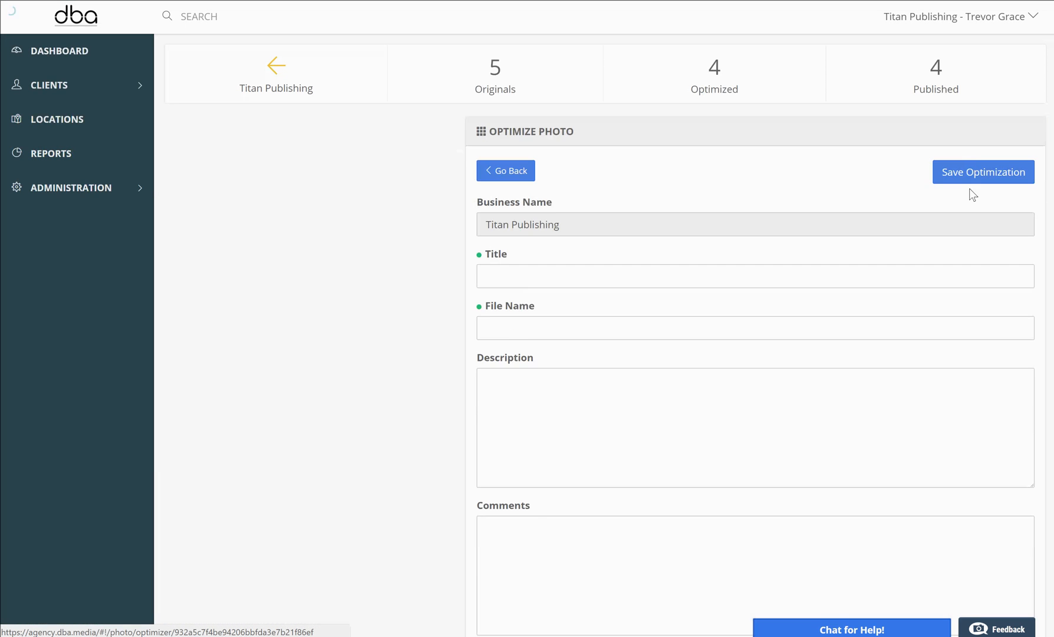
pyautogui.click(754, 276)
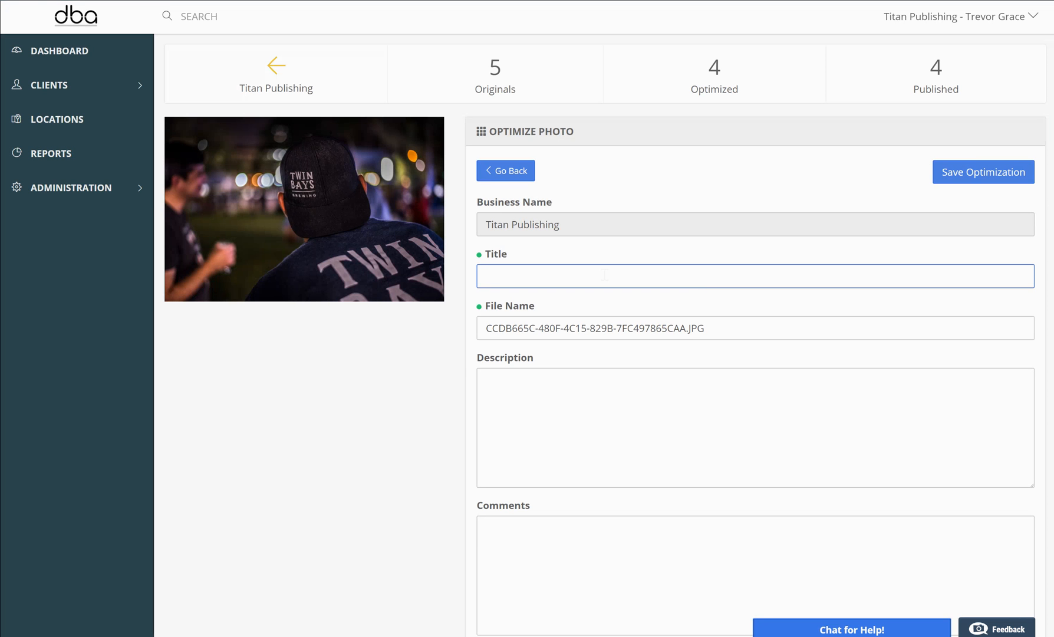
pyautogui.write('Twin Bays Brew and Far')
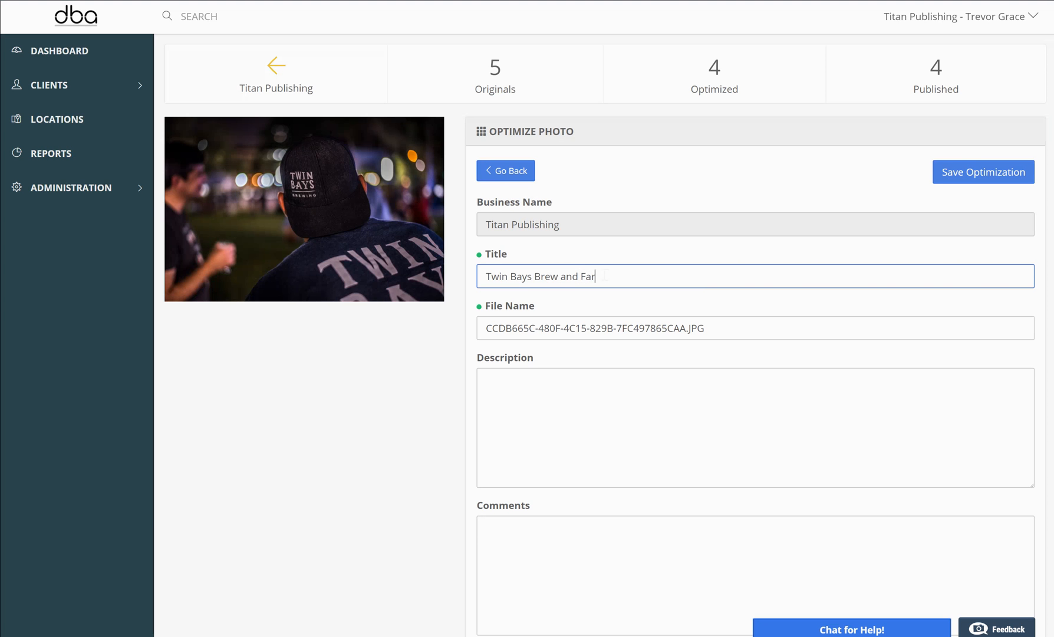
pyautogui.write('ms')
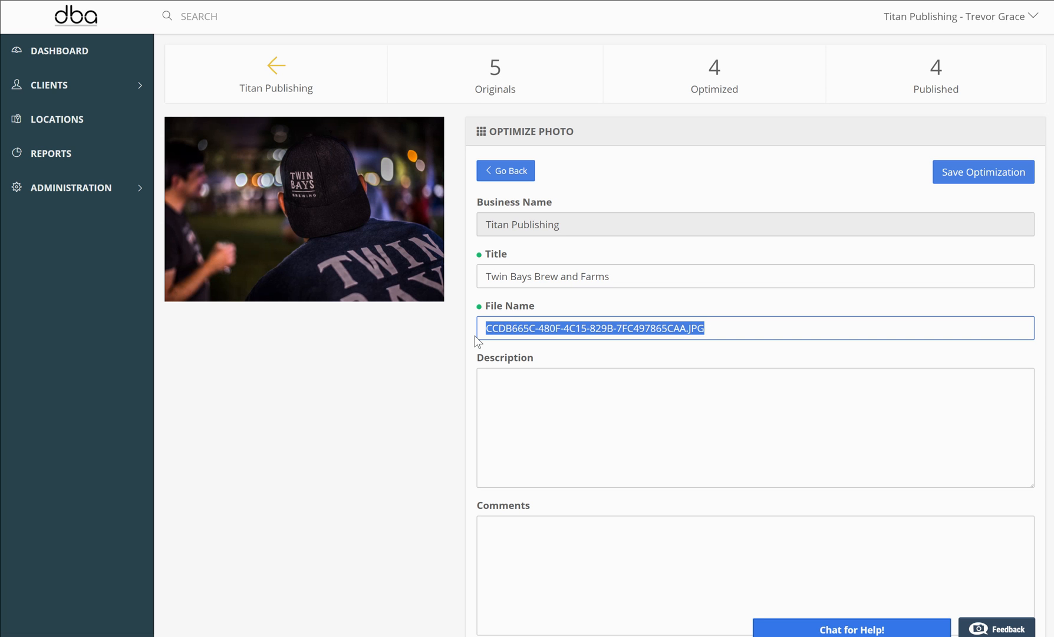
# Set file name, description and comments to 'Local-Craft-Brewery' and the category to Additional.
pyautogui.write('Tw')
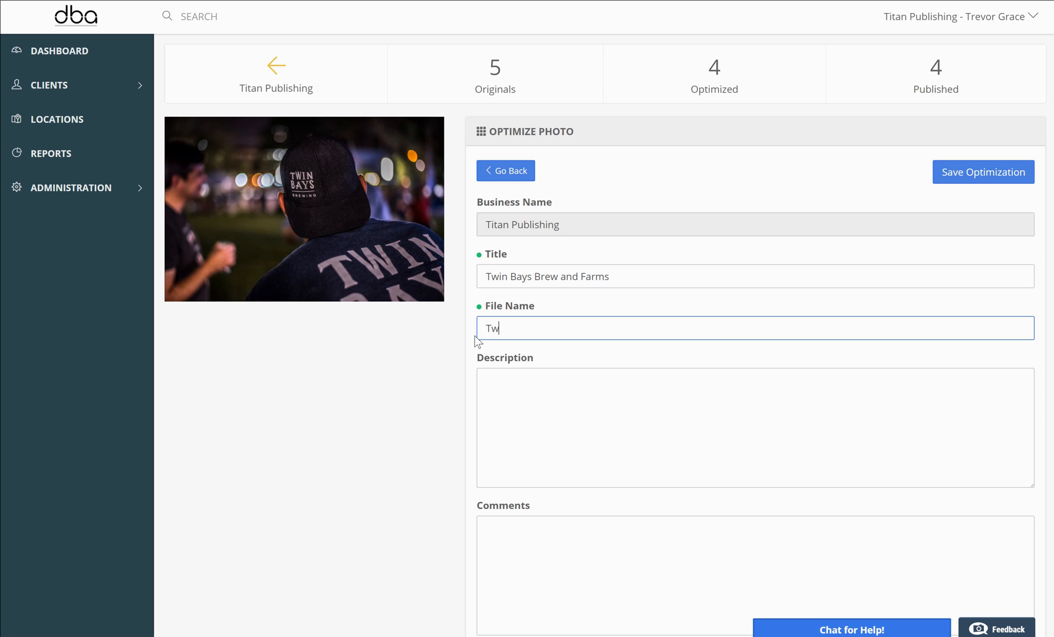
pyautogui.write('Local-Craft-Bre')
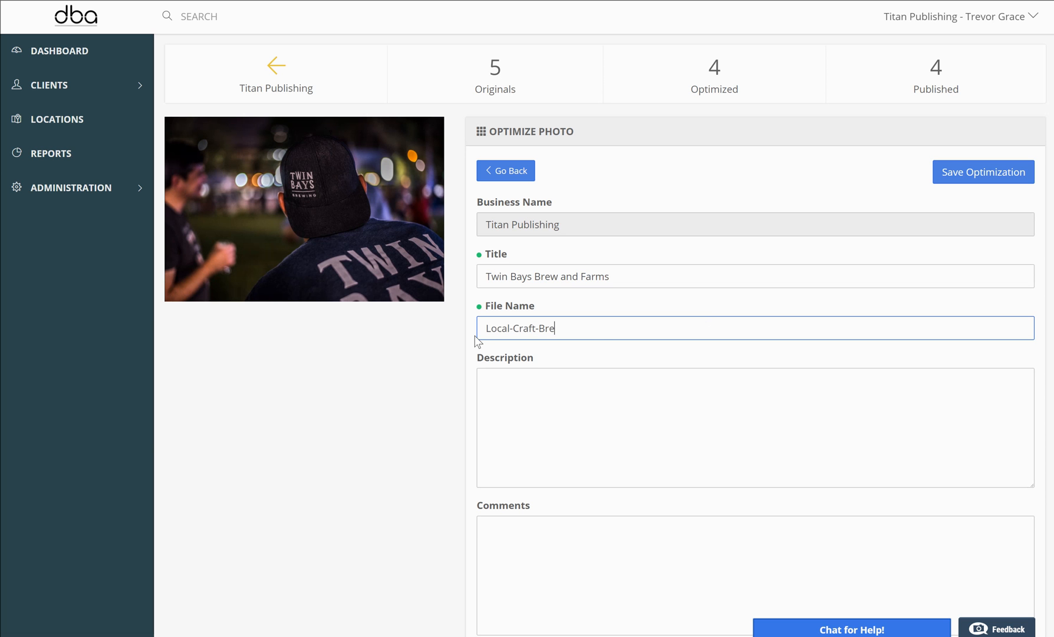
pyautogui.write('wery')
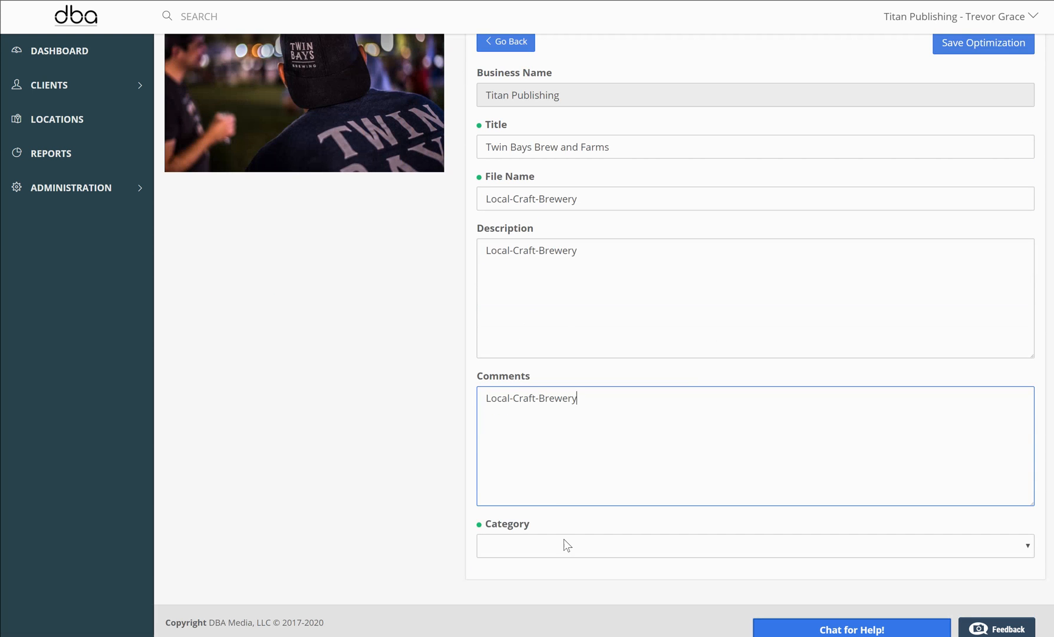
pyautogui.click(755, 545)
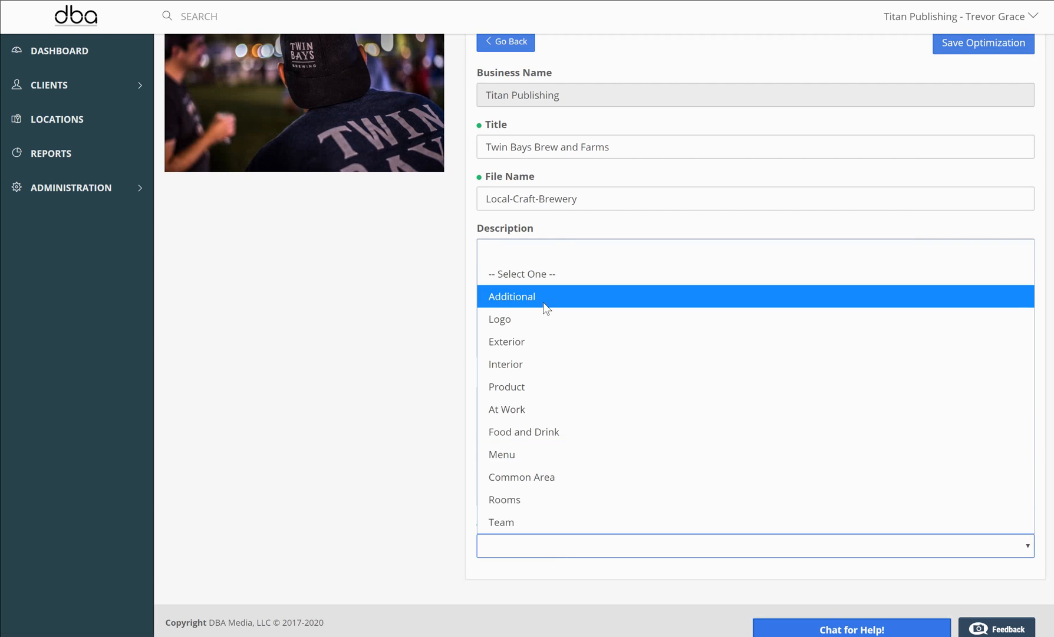
pyautogui.click(510, 296)
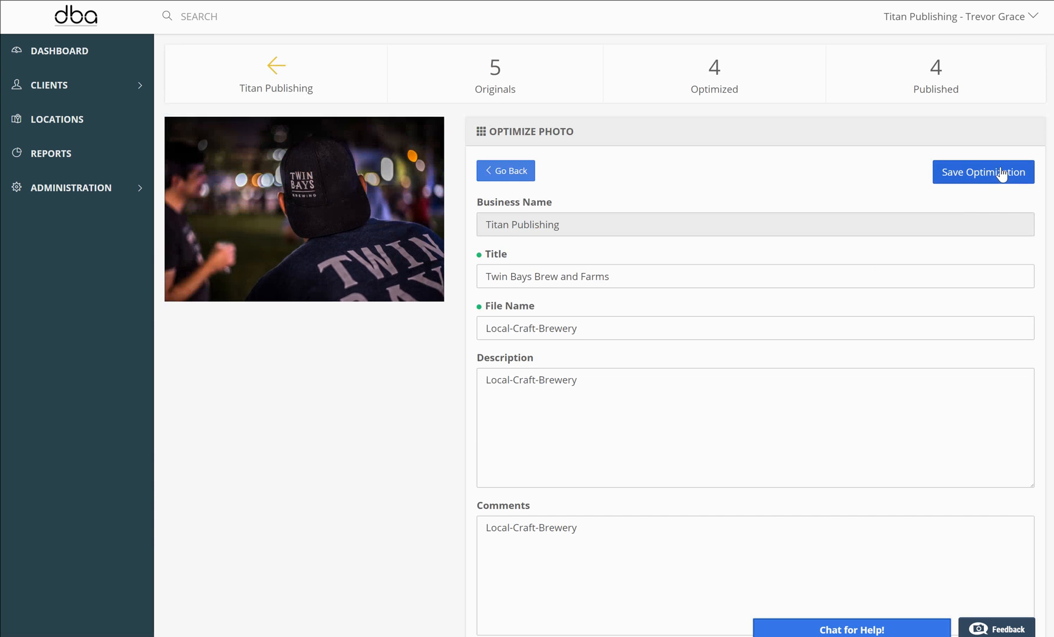
# Save the photo's optimization details and confirm the properties update.
pyautogui.click(983, 171)
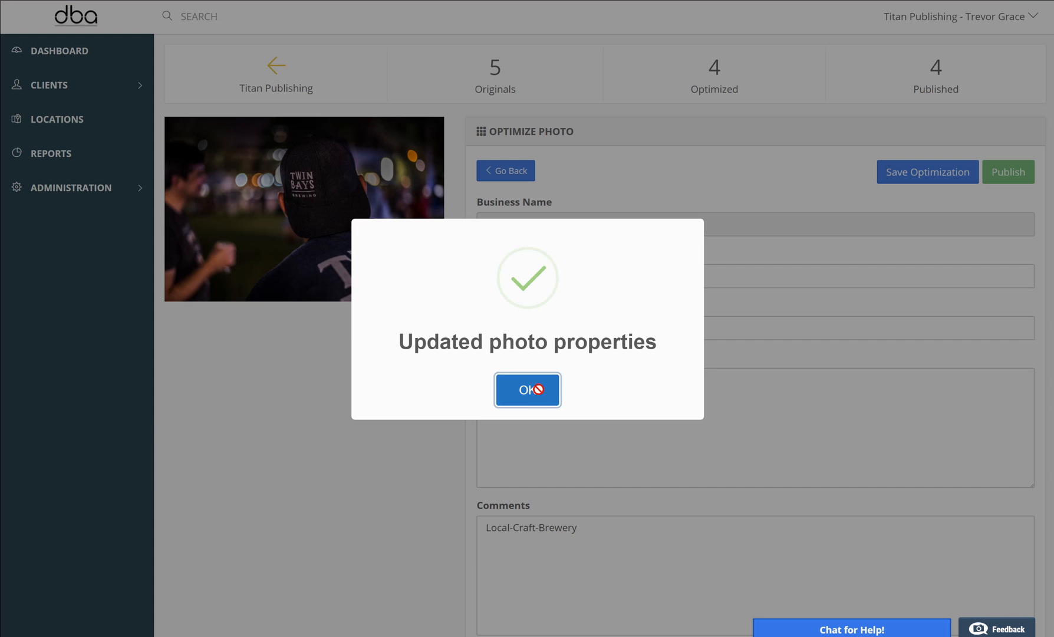
pyautogui.click(527, 390)
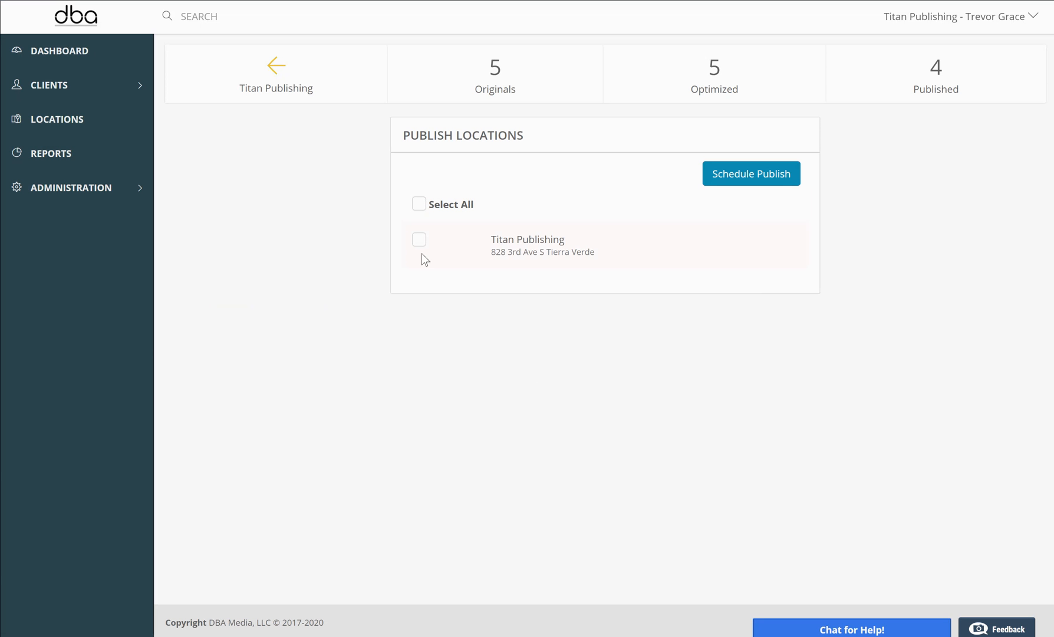
pyautogui.moveTo(426, 250)
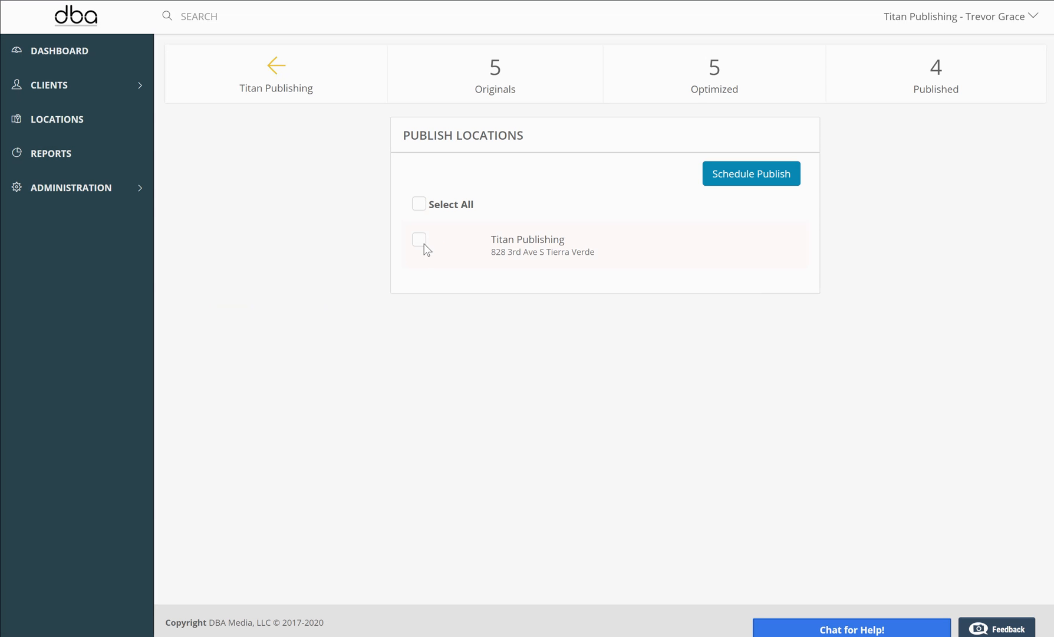
pyautogui.moveTo(425, 250)
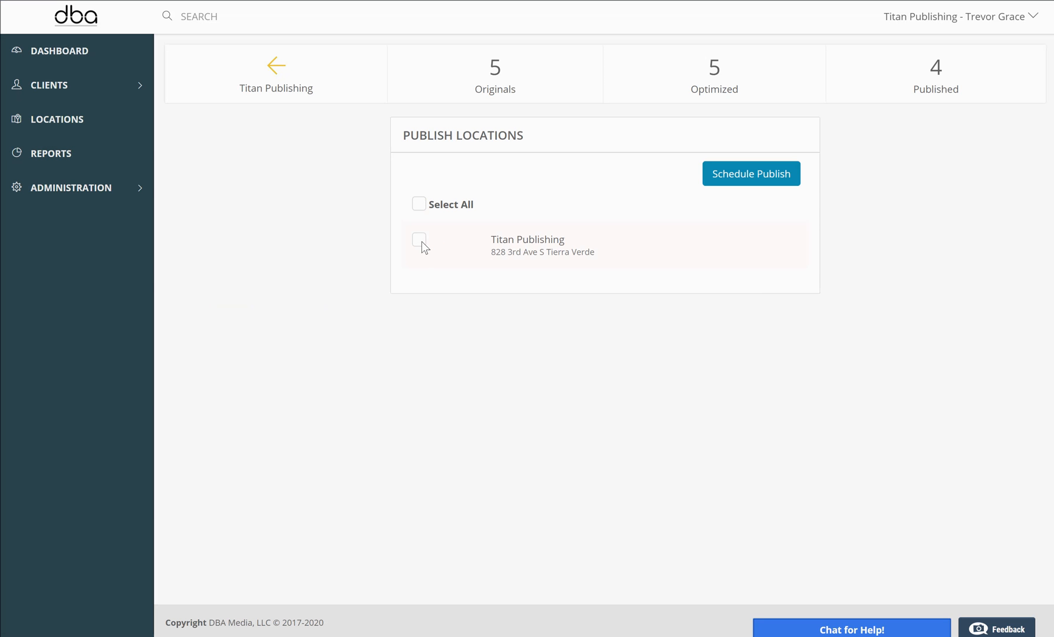
# Tick Titan Publishing as the publish location and start scheduling the publish.
pyautogui.click(419, 239)
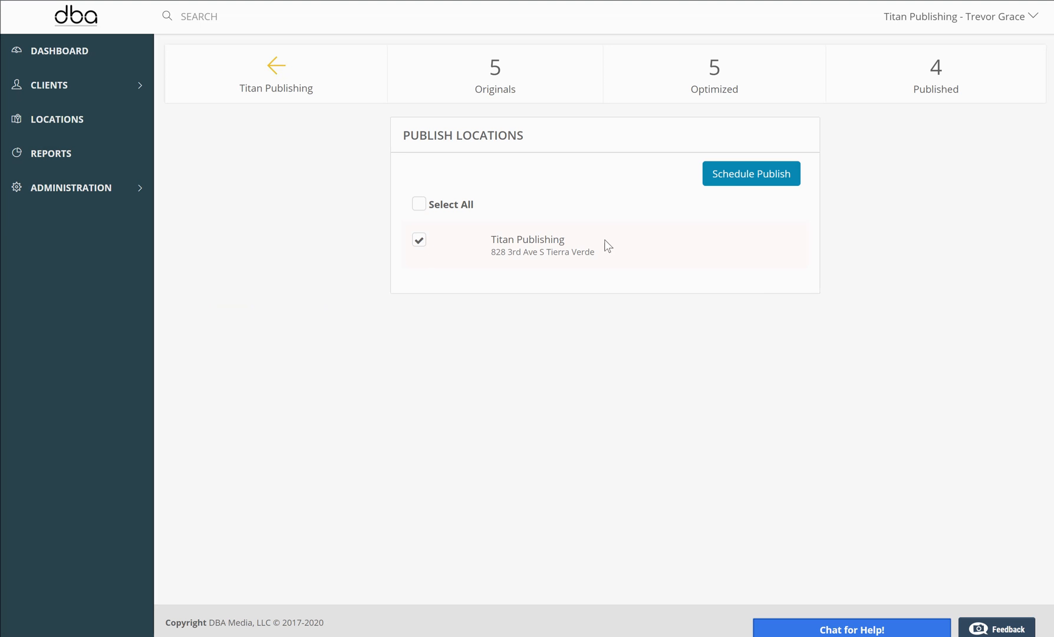
pyautogui.click(752, 173)
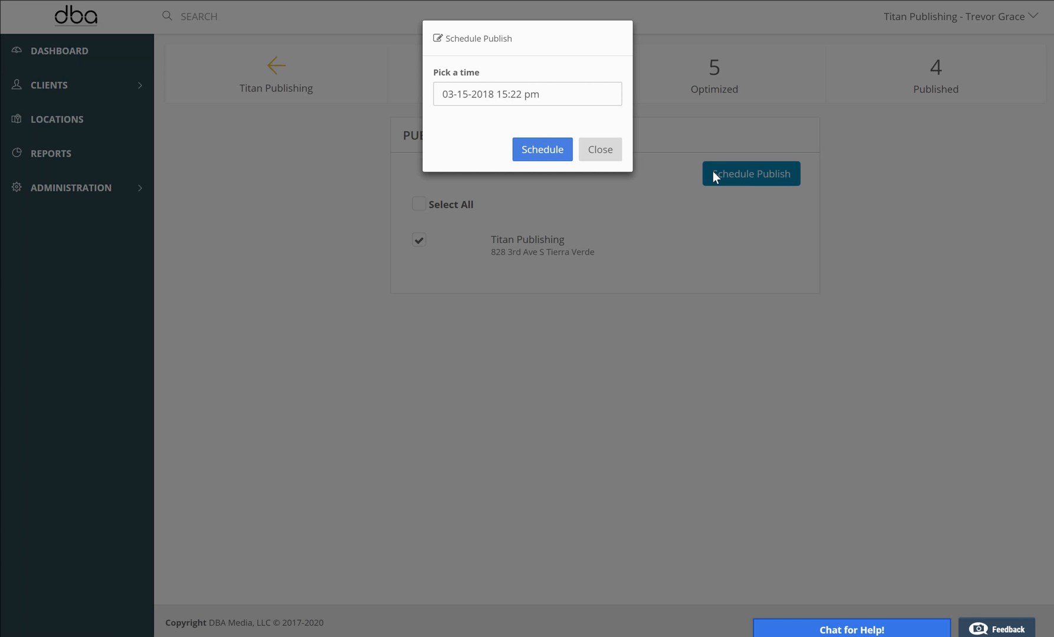
# Set the publish time to March 15, 2018 at the 15:00 hour.
pyautogui.click(526, 93)
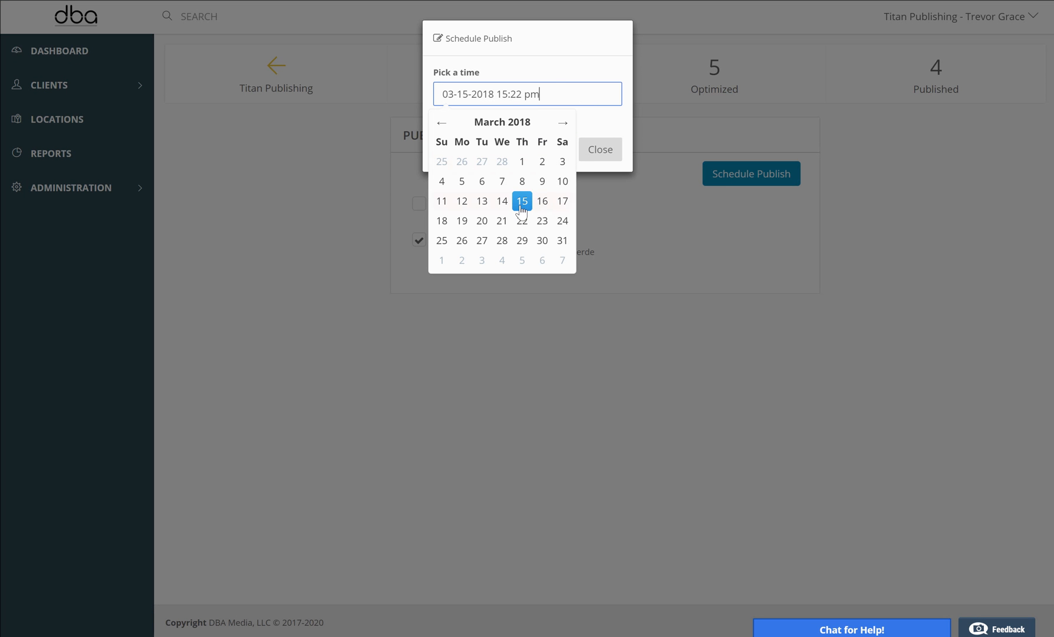
pyautogui.click(521, 201)
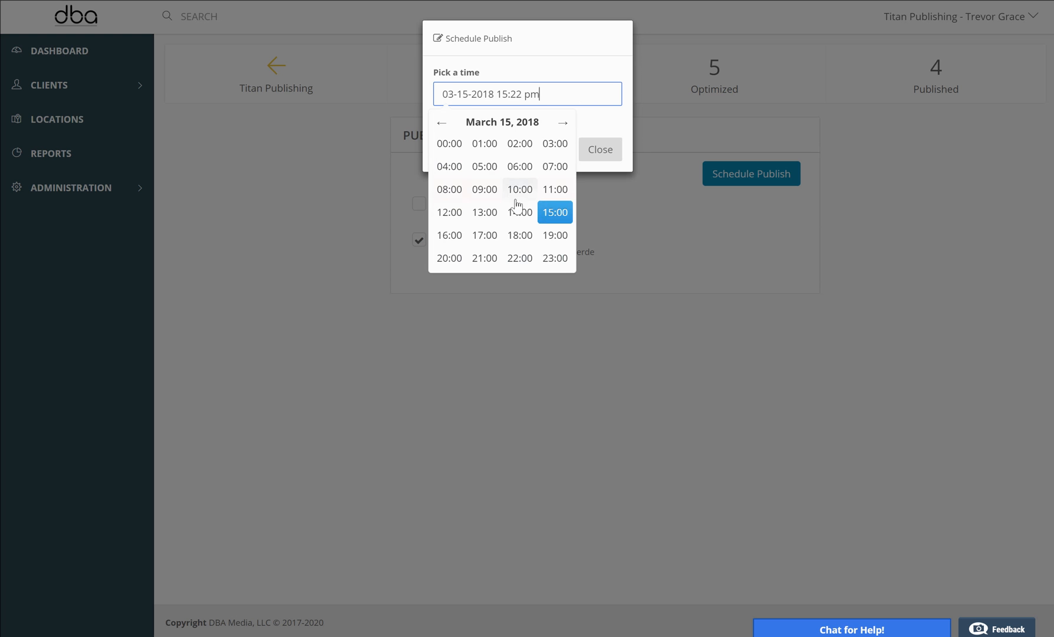
pyautogui.click(555, 212)
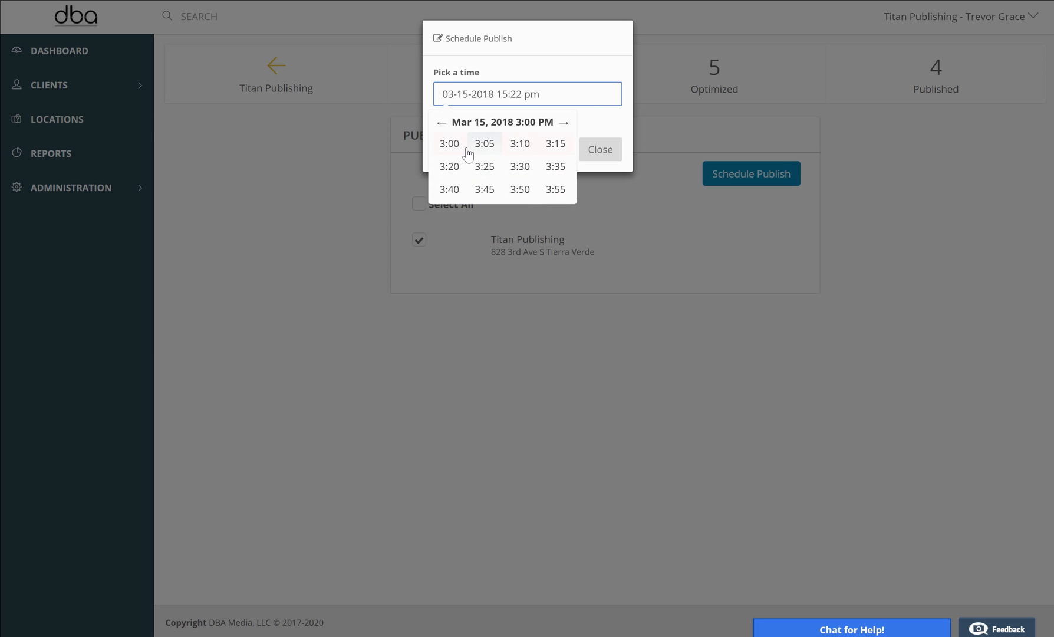